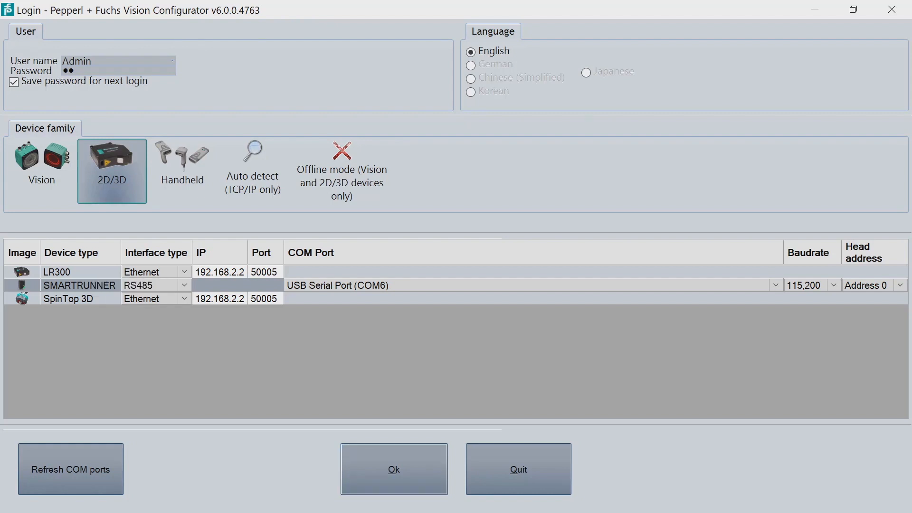
# Step: Log in with the SMARTRUNNER RS485 device and connect to the sensor on COM6
pyautogui.click(393, 469)
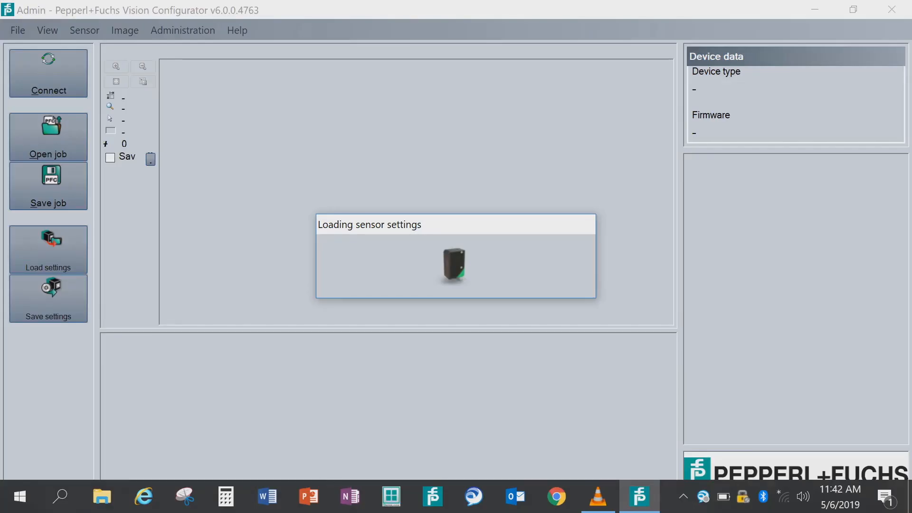
pyautogui.click(47, 73)
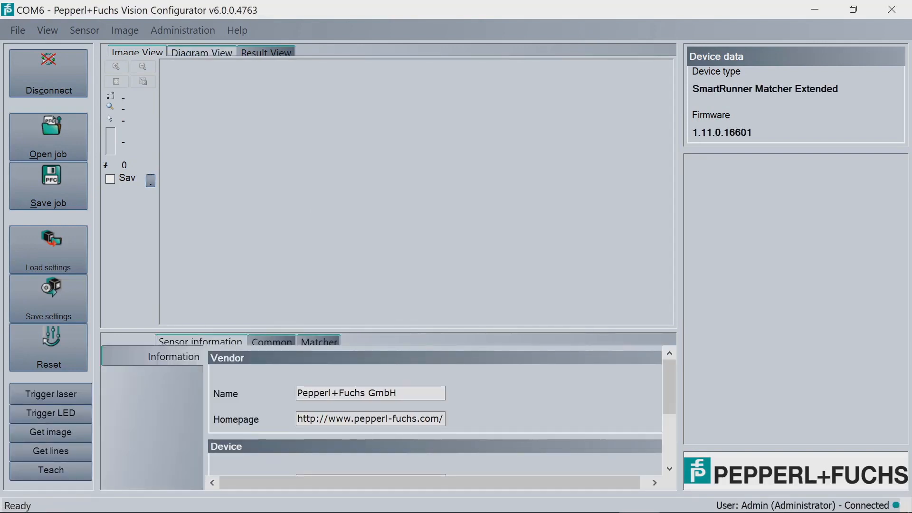
pyautogui.moveTo(202, 52)
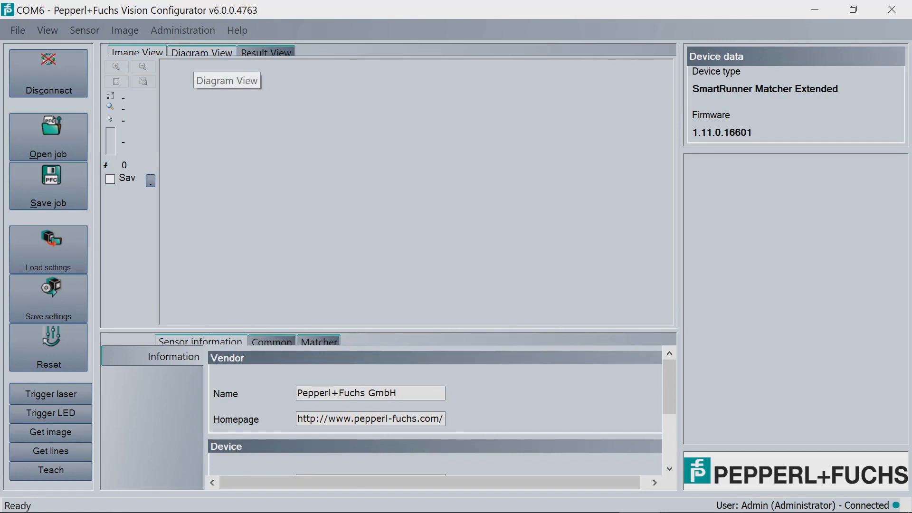
# Step: Show the Diagram View and fit the plot to the measured profile line
pyautogui.click(202, 52)
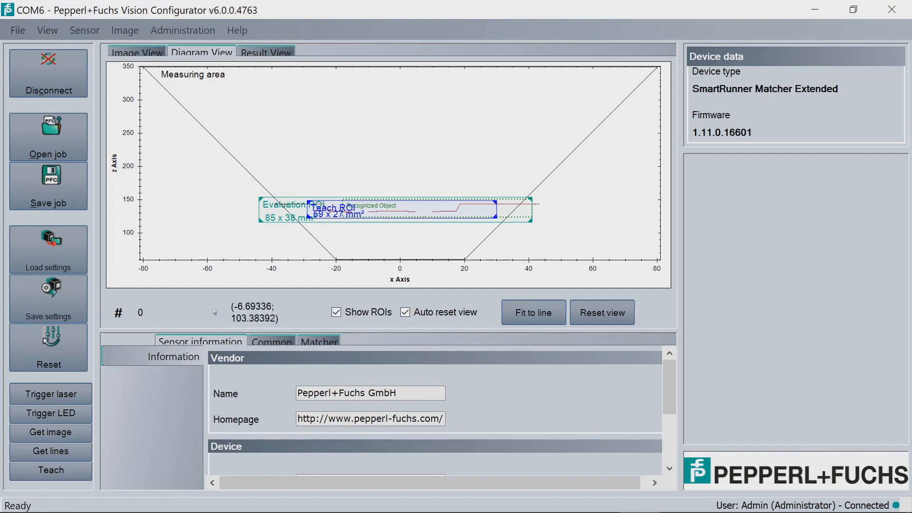
pyautogui.click(405, 313)
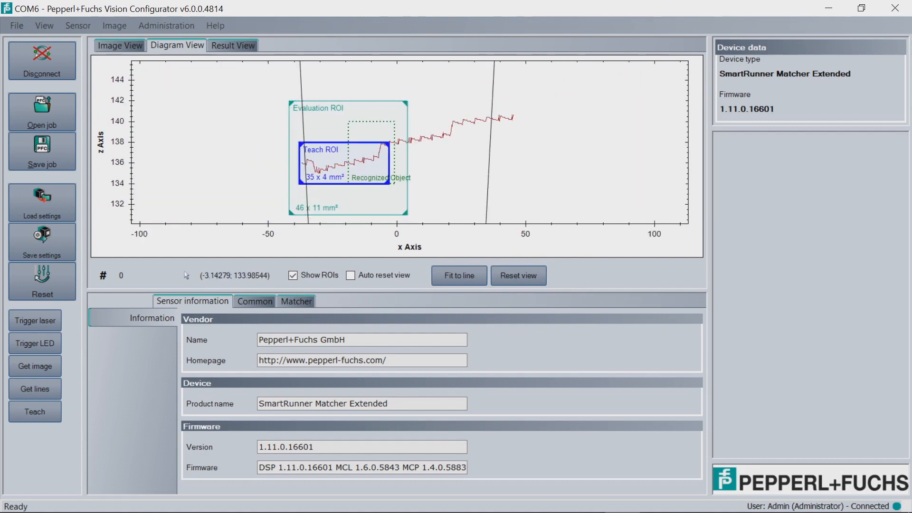
# Step: Enter 3 as the object tolerance in the Matcher's Match parameters
pyautogui.click(295, 301)
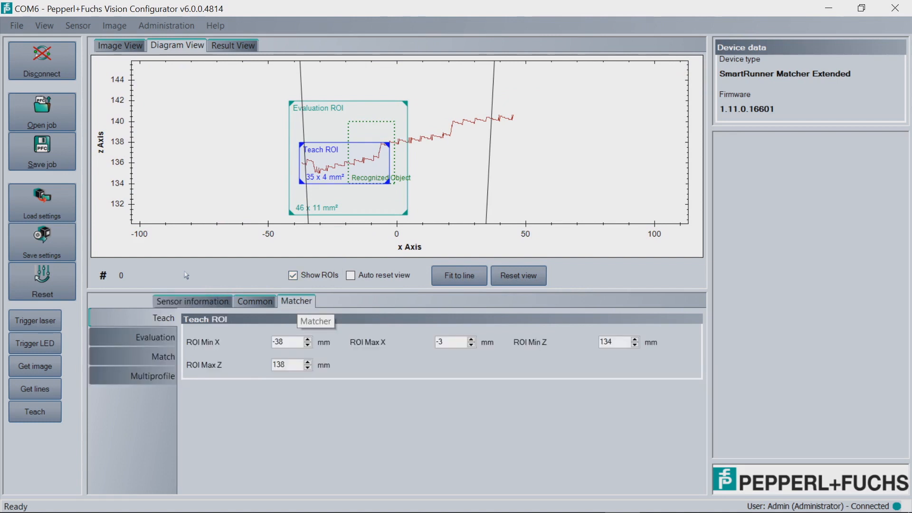
pyautogui.click(164, 356)
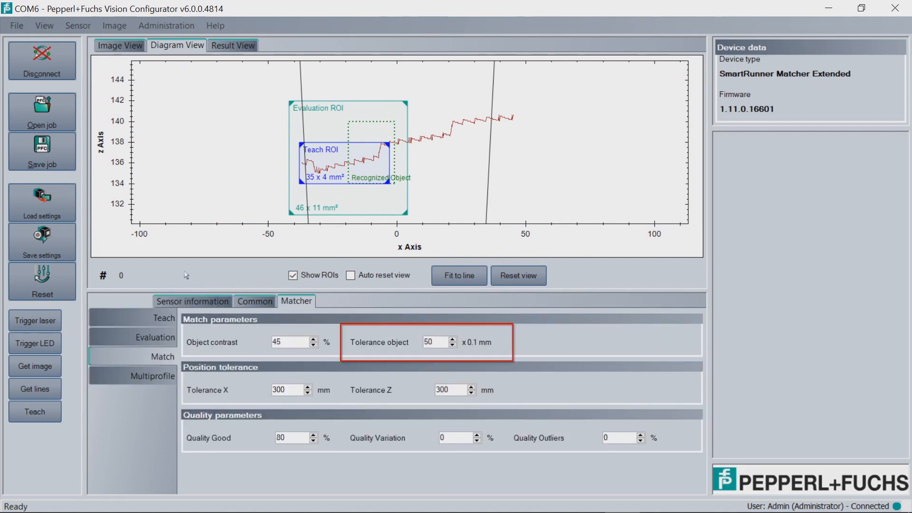
pyautogui.tripleClick(433, 341)
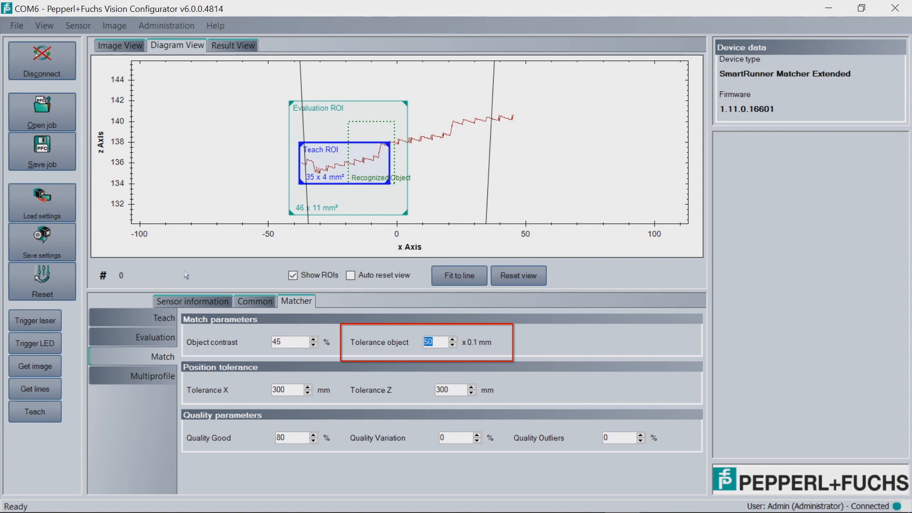
pyautogui.write('3')
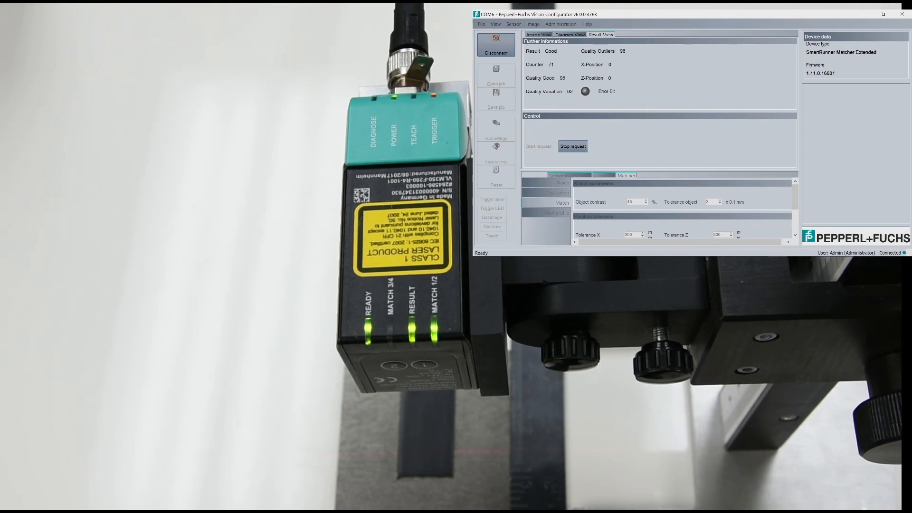
# Step: Stop the running continuous match requests in Result View
pyautogui.click(883, 14)
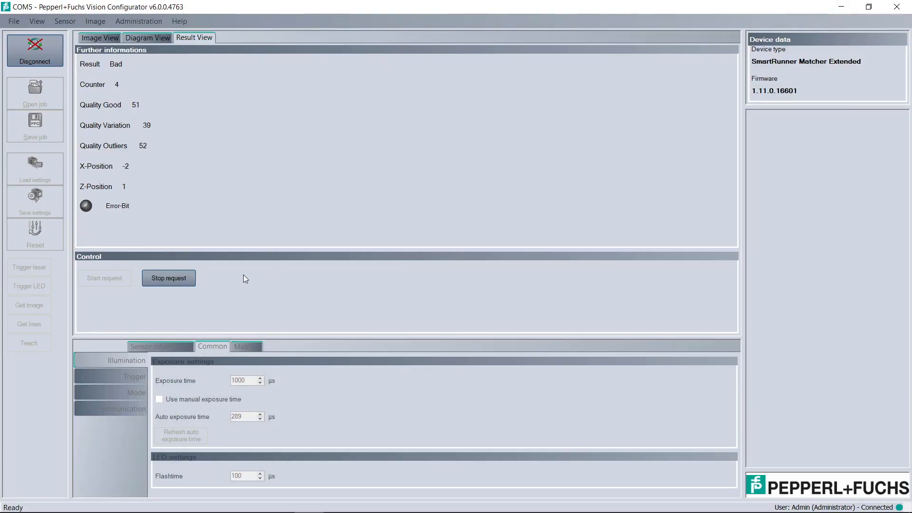
# Step: Stop match requests and view Match parameters with Quality Good at 80%
pyautogui.click(168, 278)
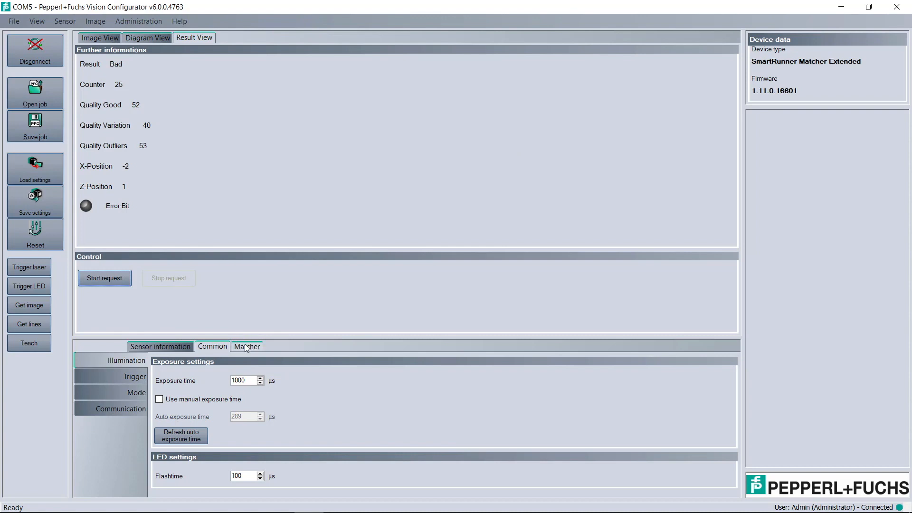
pyautogui.click(246, 346)
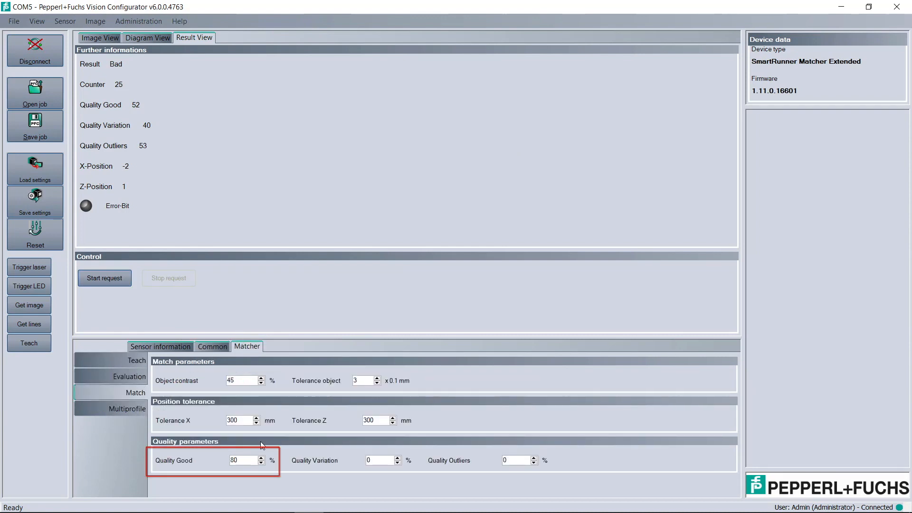
pyautogui.moveTo(250, 477)
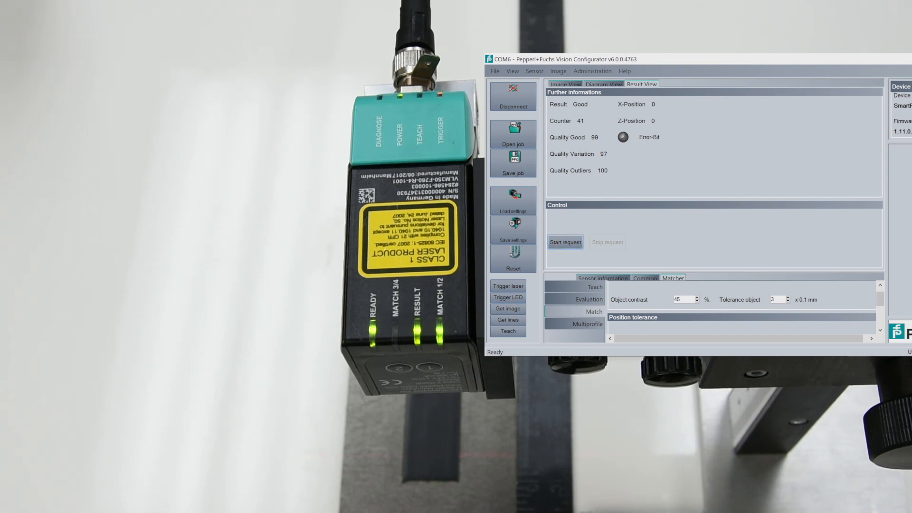
# Step: Start continuous match requests again, reading Good results at 97% quality
pyautogui.click(565, 241)
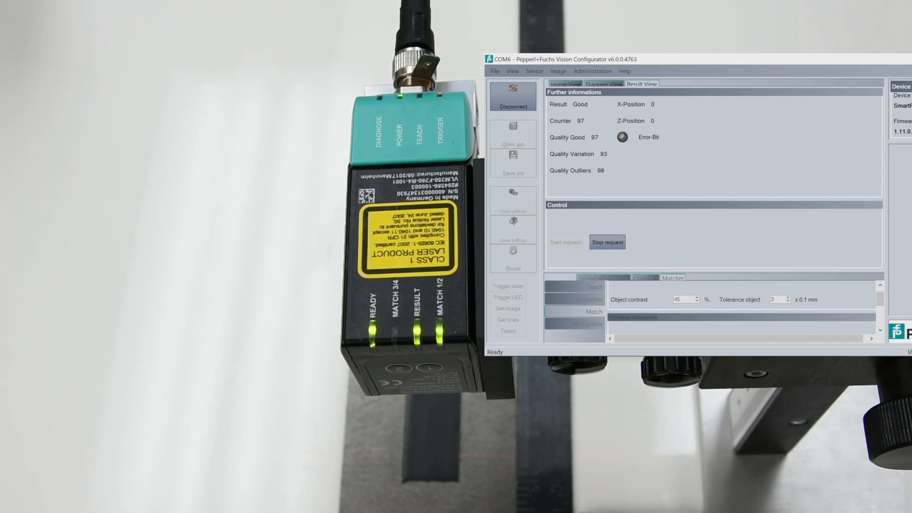